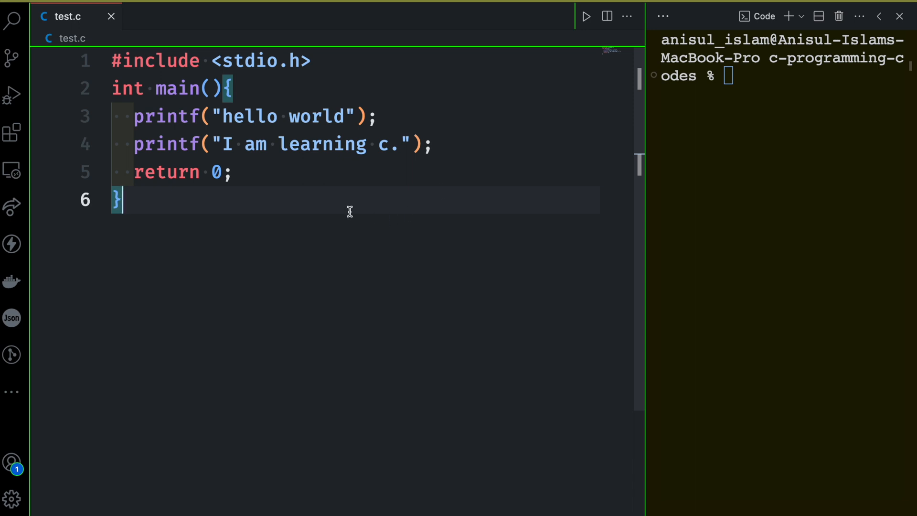
mouse_move(341, 189)
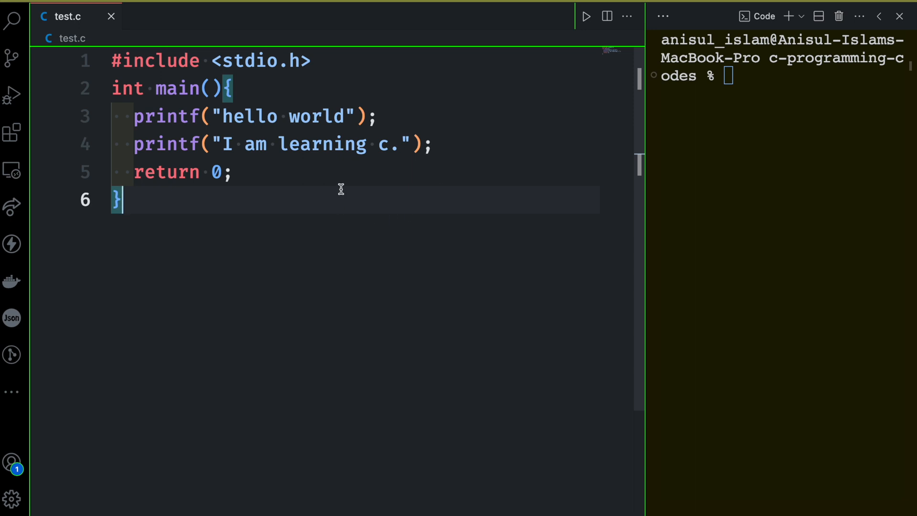
Step: Show the Explorer sidebar listing README.md, test and test.c beside test.c
click(12, 20)
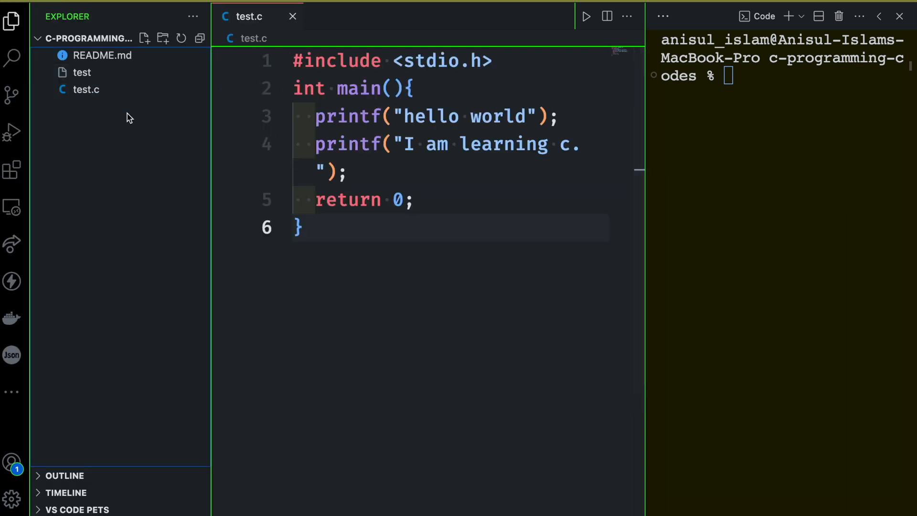
Step: Create a new file named test2.c in the project, then close its editor and return to the file list
click(144, 38)
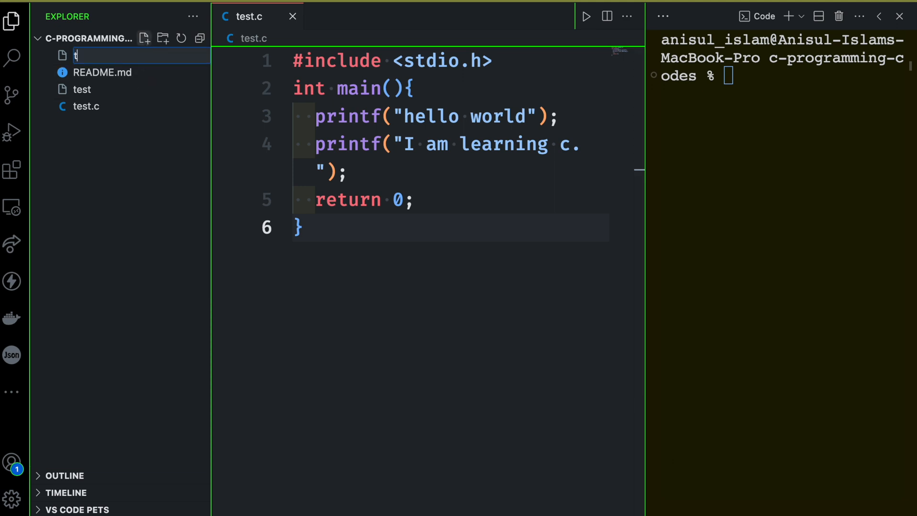
text(est2)
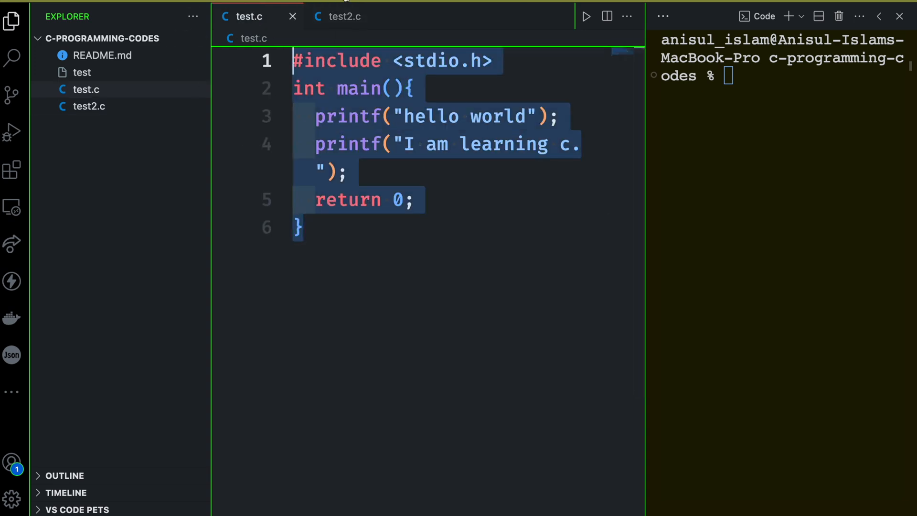
click(344, 16)
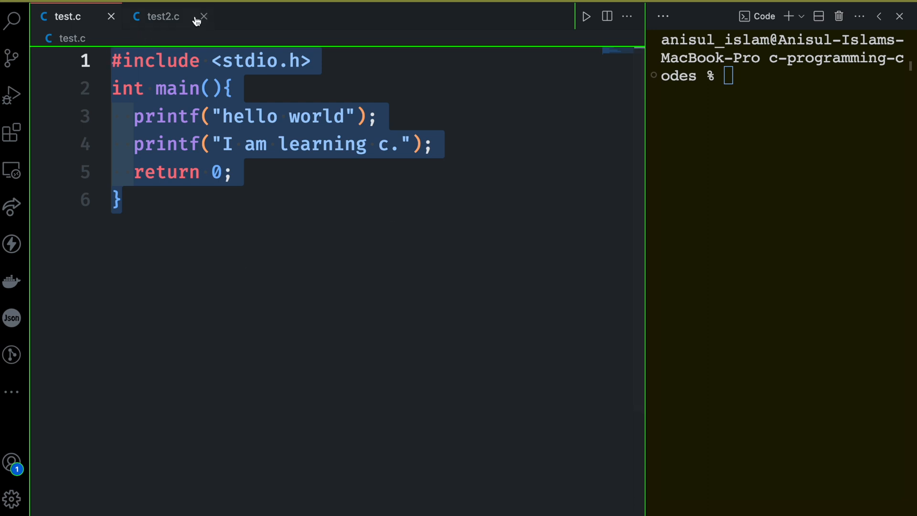
click(203, 16)
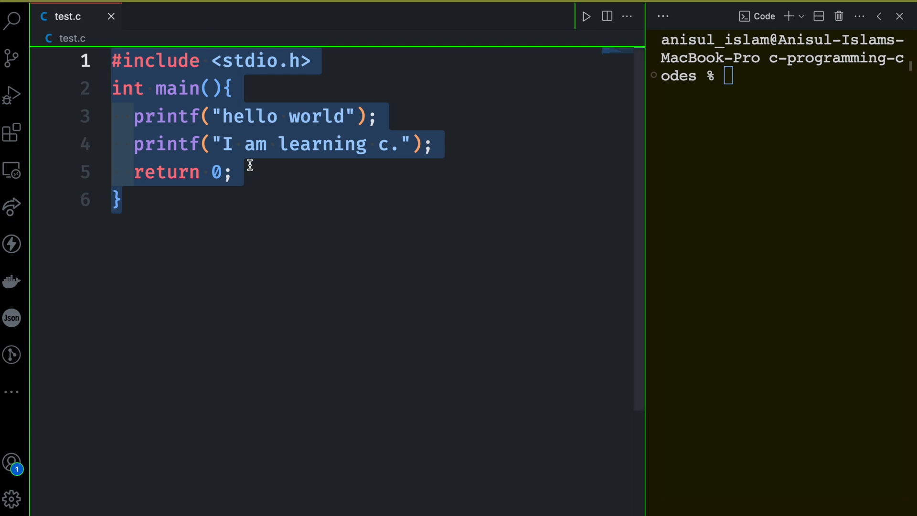
click(12, 20)
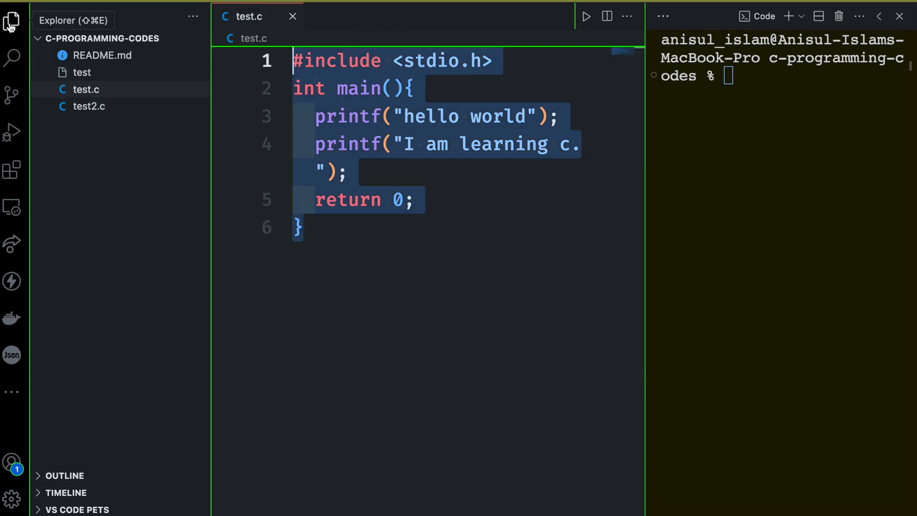
Step: Hide the sidebar and select the printf statements inside main for deletion
click(11, 20)
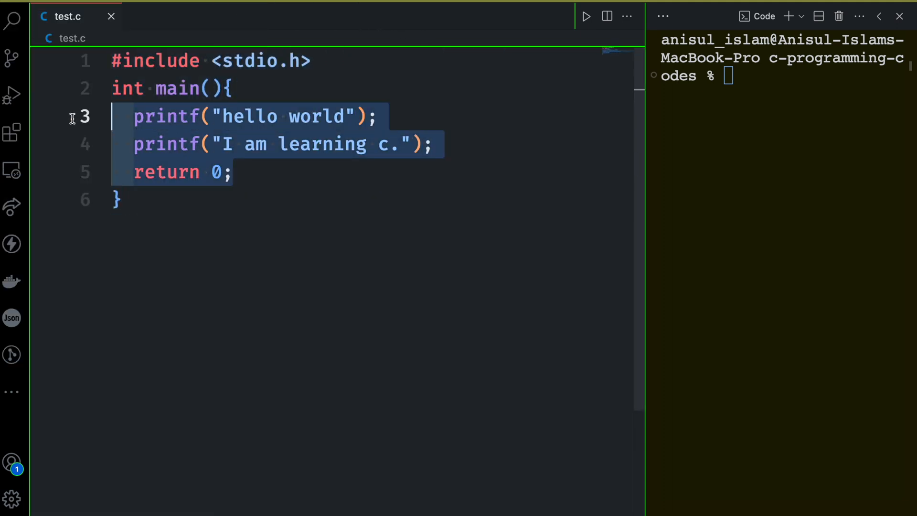
click(45, 116)
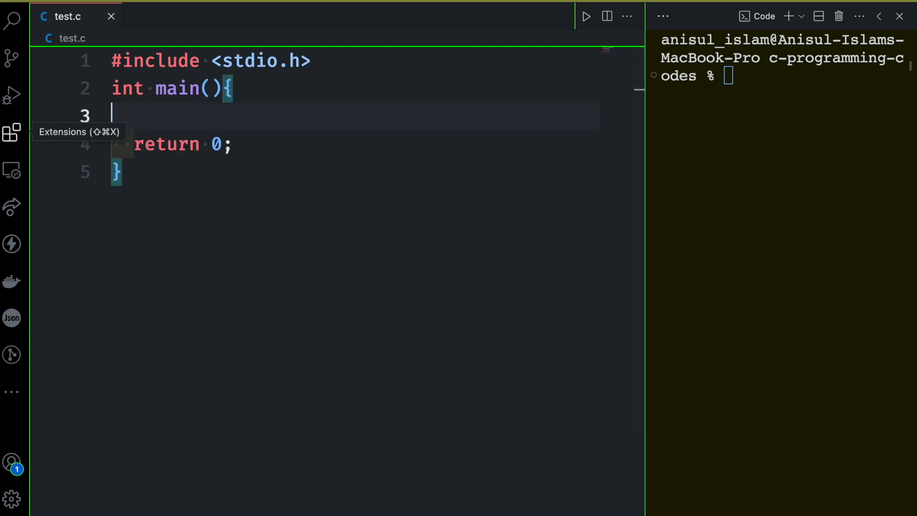
mouse_move(163, 208)
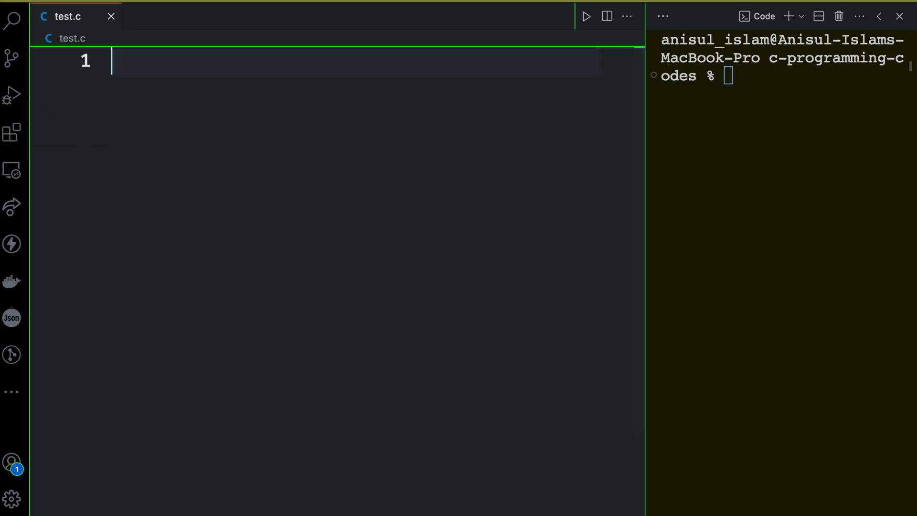
Step: Write #include<stdio.h>, int main and return 0; as the new skeleton of test.c
text(#)
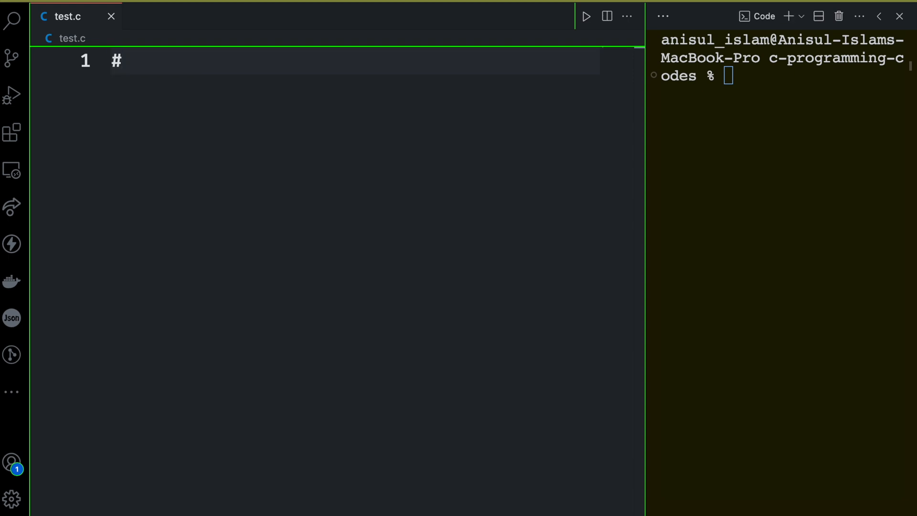
text(include<)
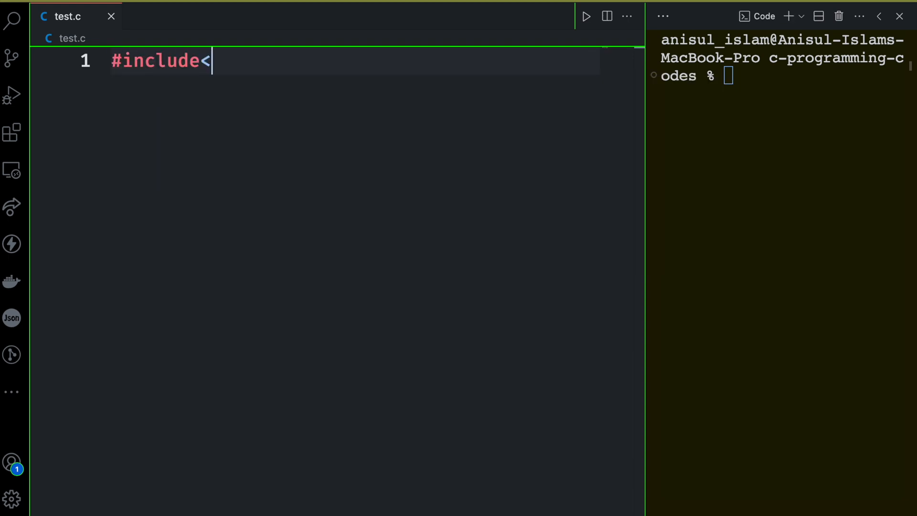
text(stdio.h>)
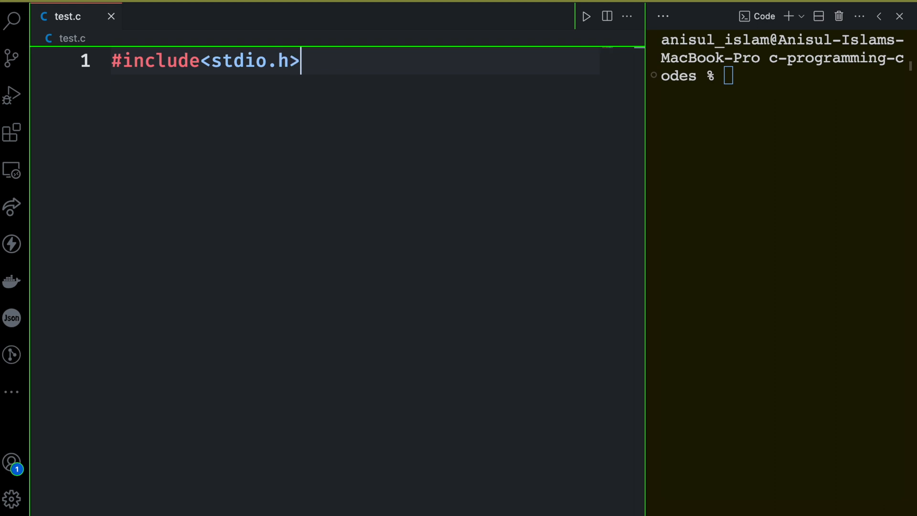
text(int main(){)
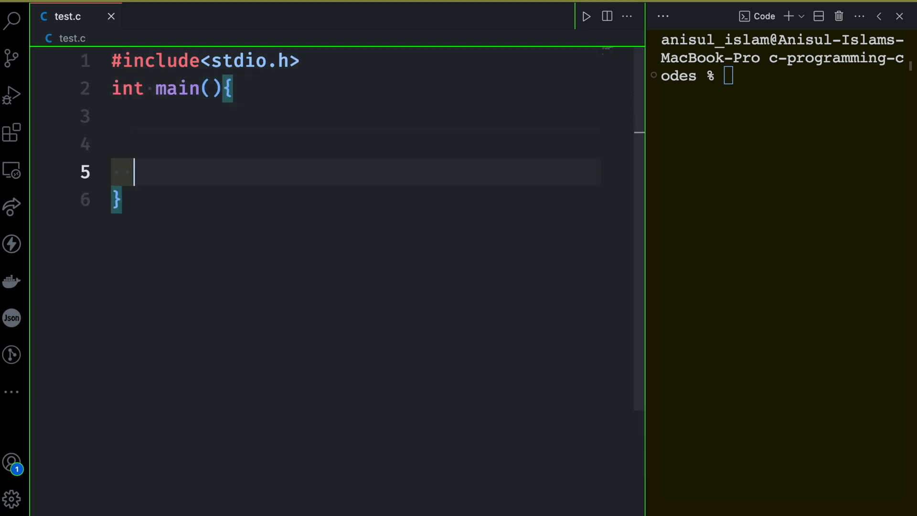
text(retu)
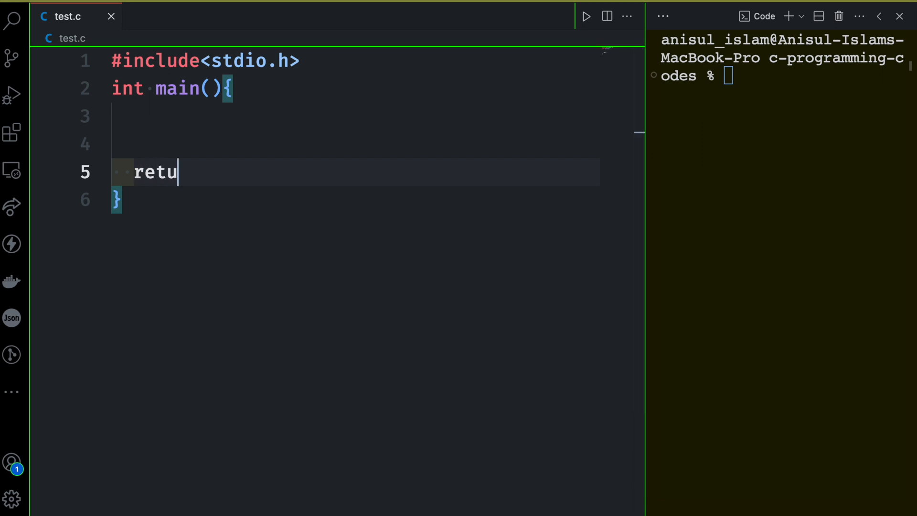
text(rn 0)
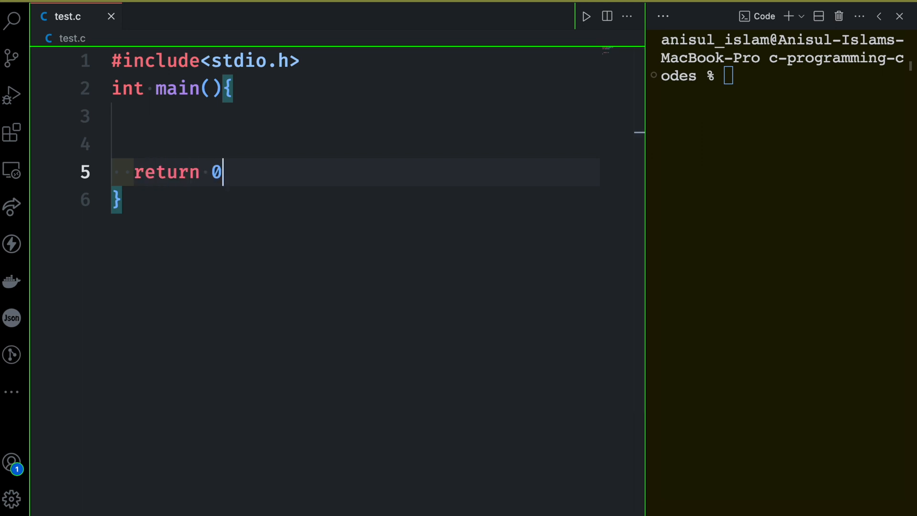
text(;)
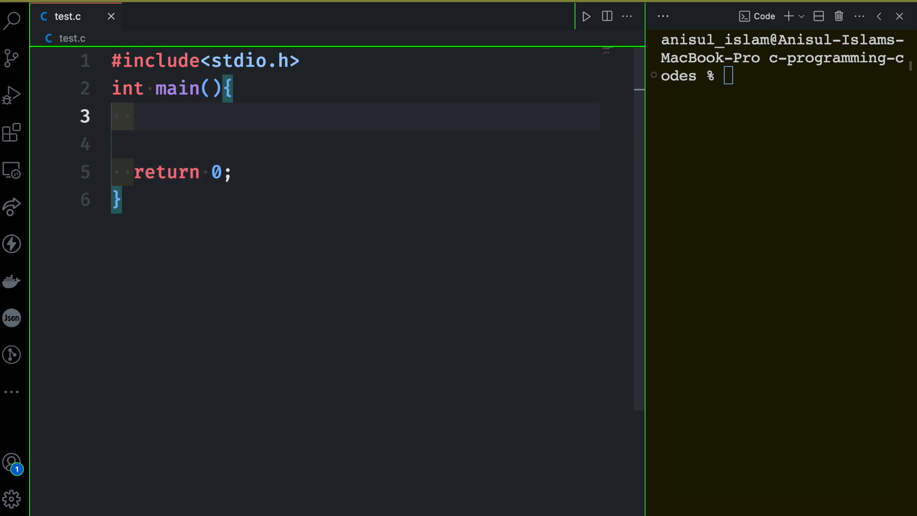
text(printf()
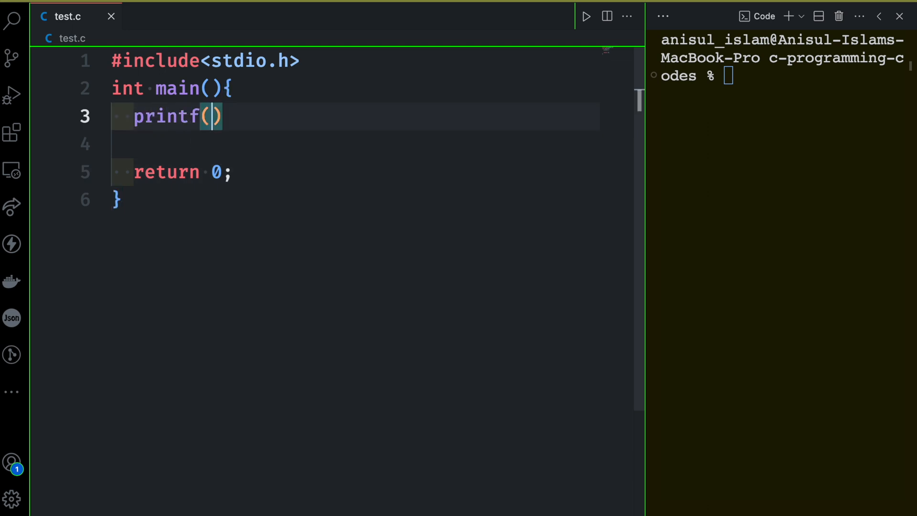
text("A")
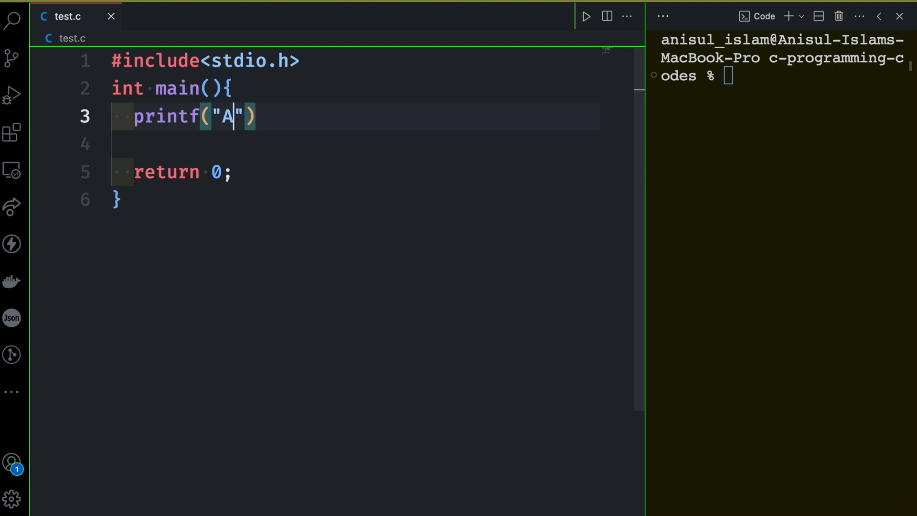
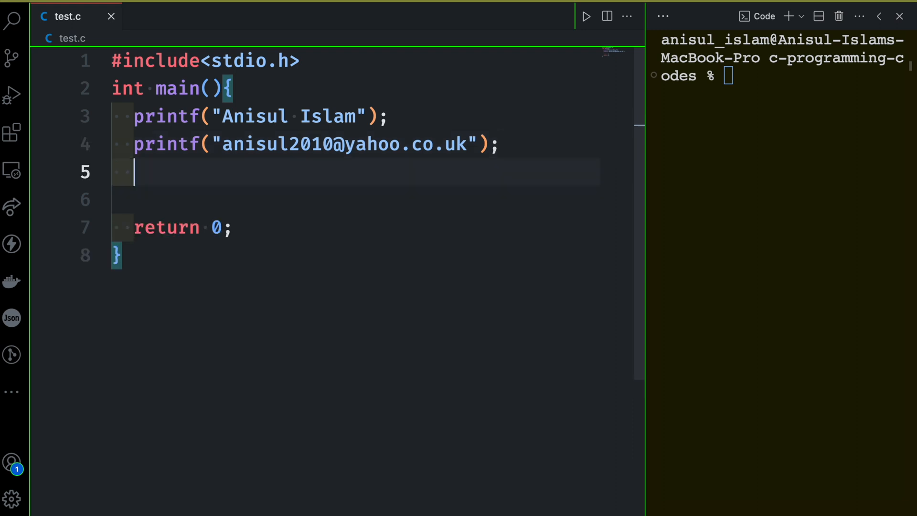
text(printf(""))
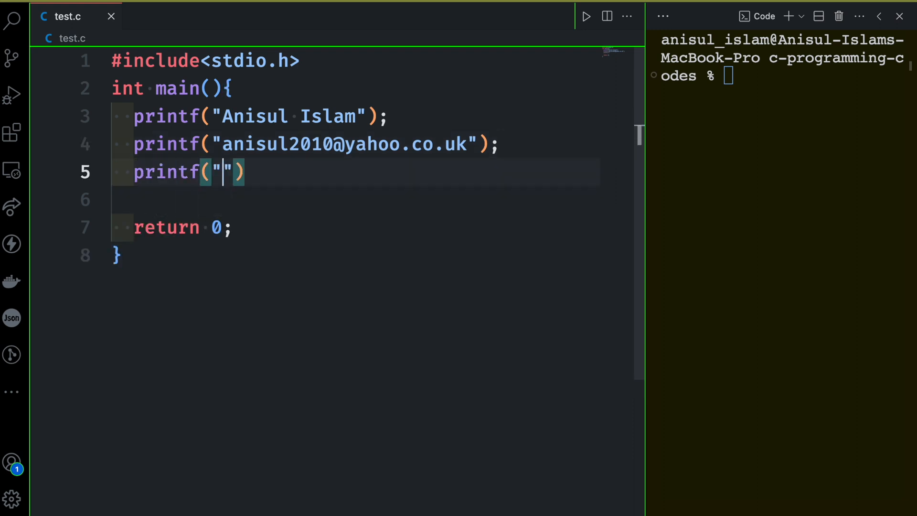
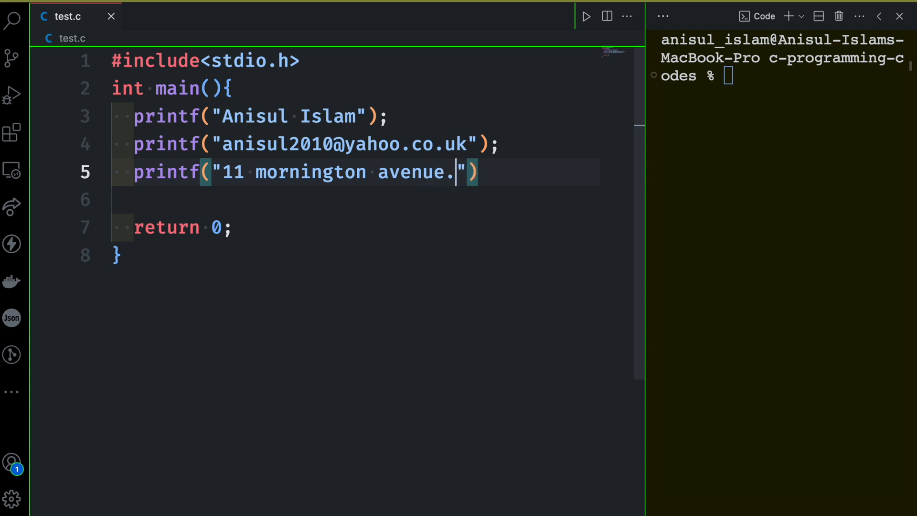
text(;)
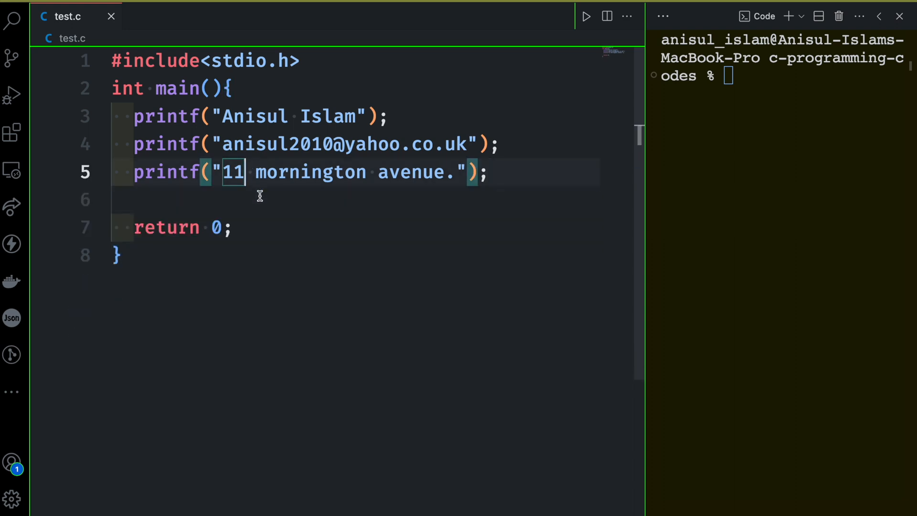
mouse_move(303, 156)
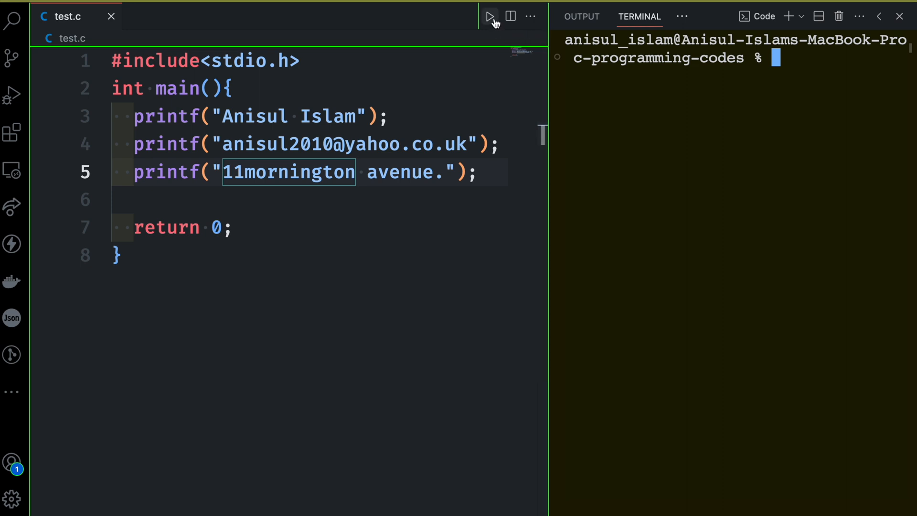
click(489, 17)
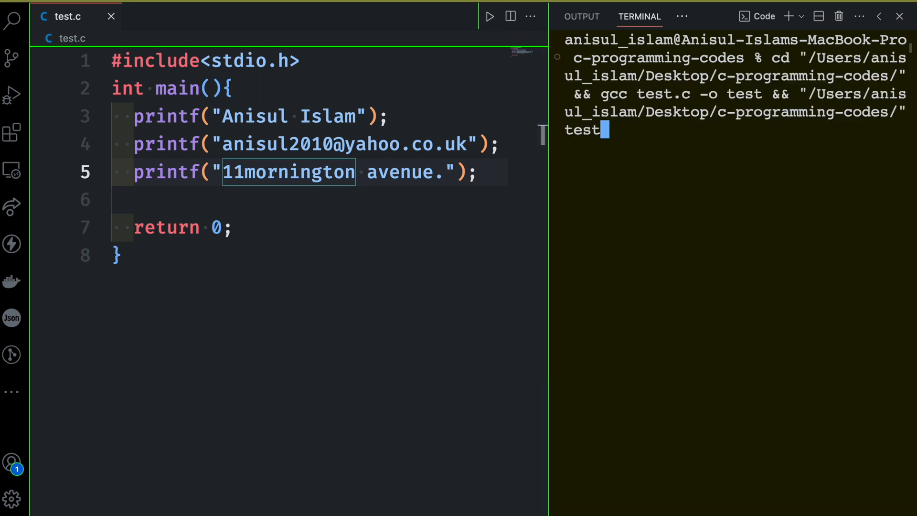
key(enter)
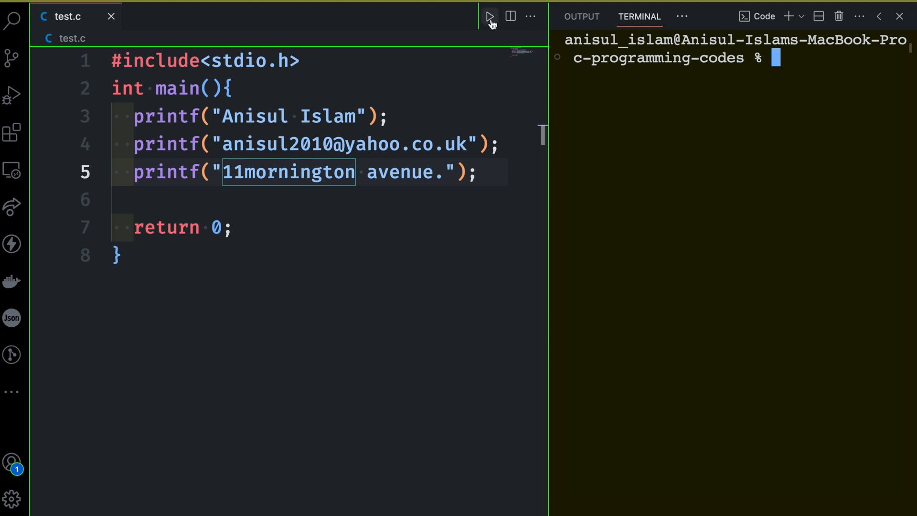
click(488, 16)
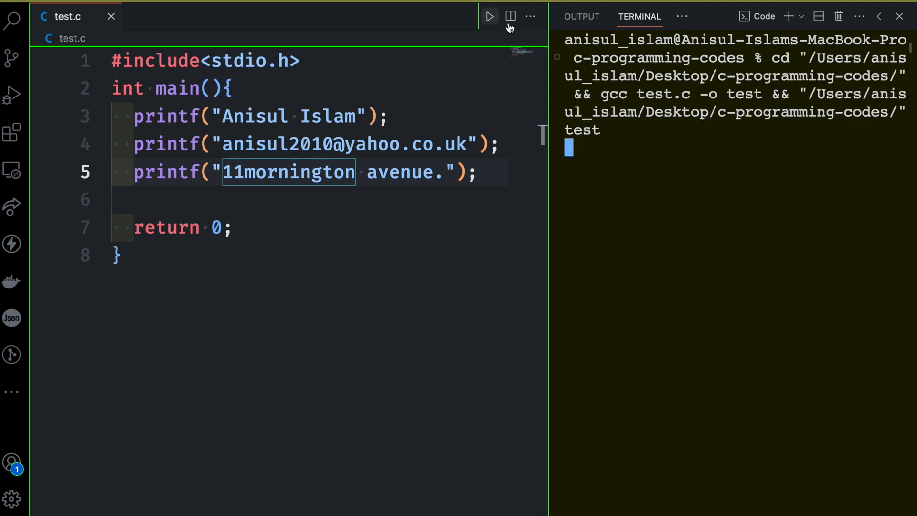
click(489, 16)
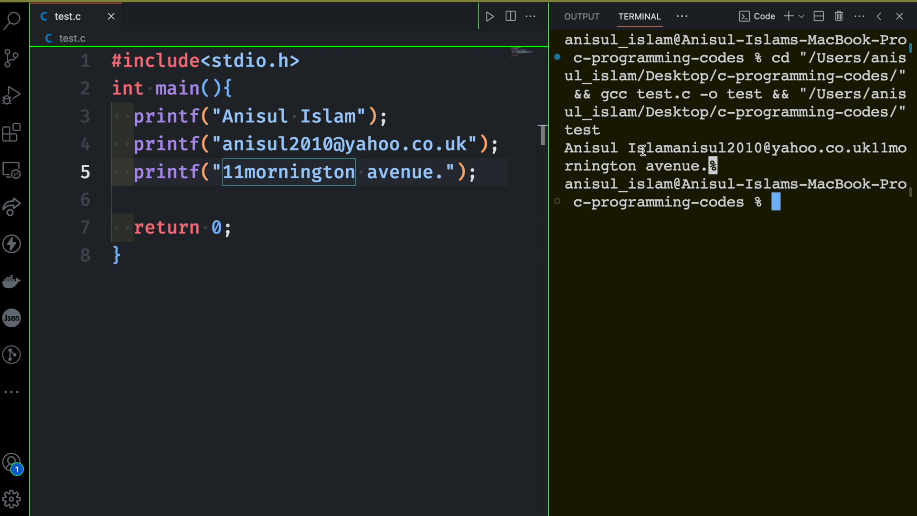
drag(565, 147, 642, 147)
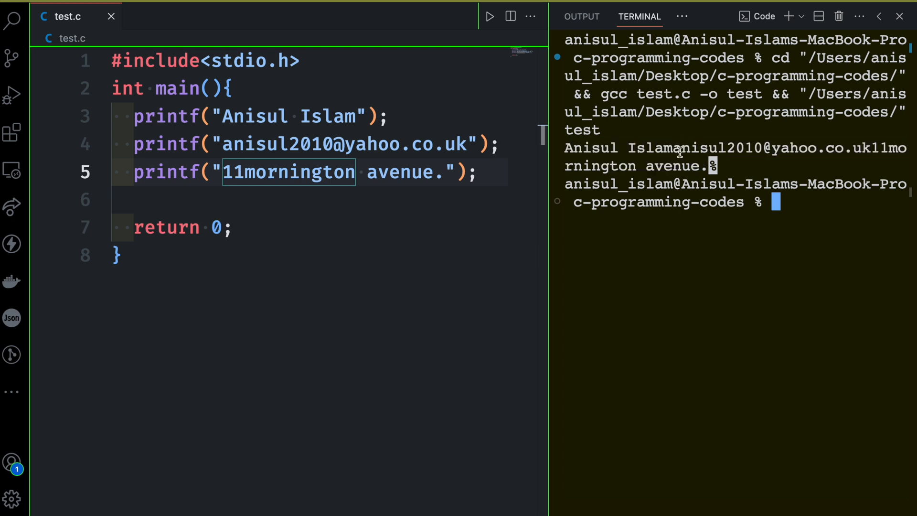
drag(673, 148, 800, 148)
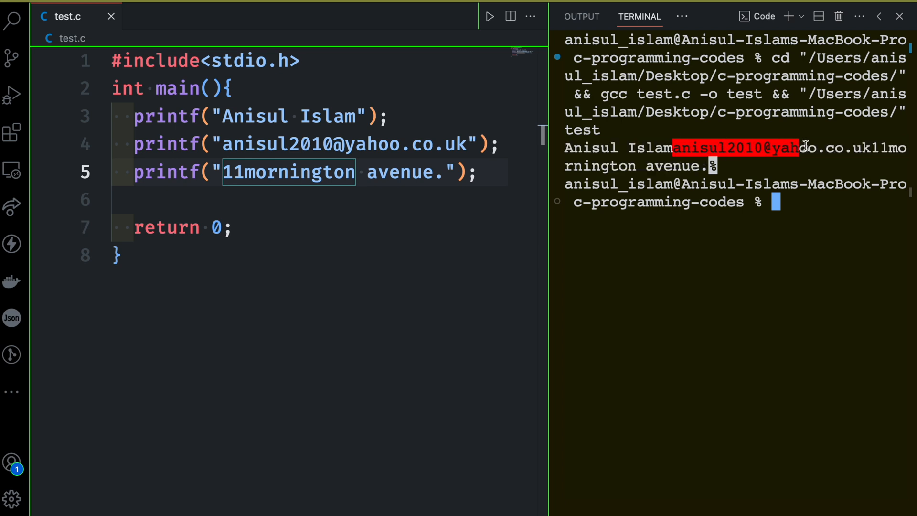
drag(800, 147, 871, 147)
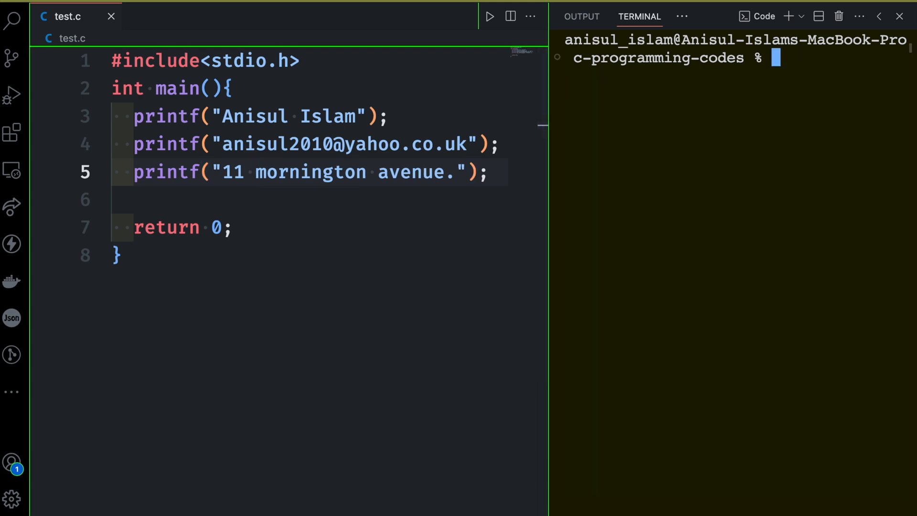
Step: Run test.c and inspect the concatenated name, email and address output in the terminal
click(489, 17)
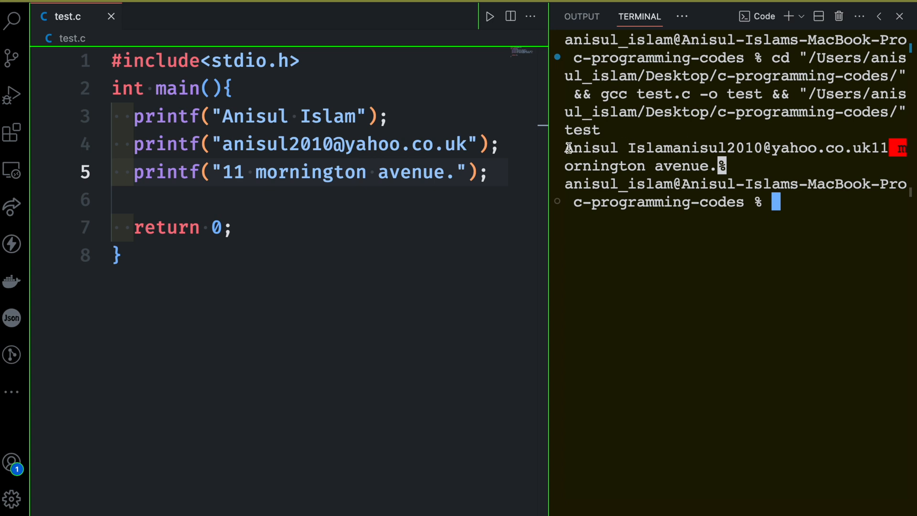
drag(565, 147, 693, 165)
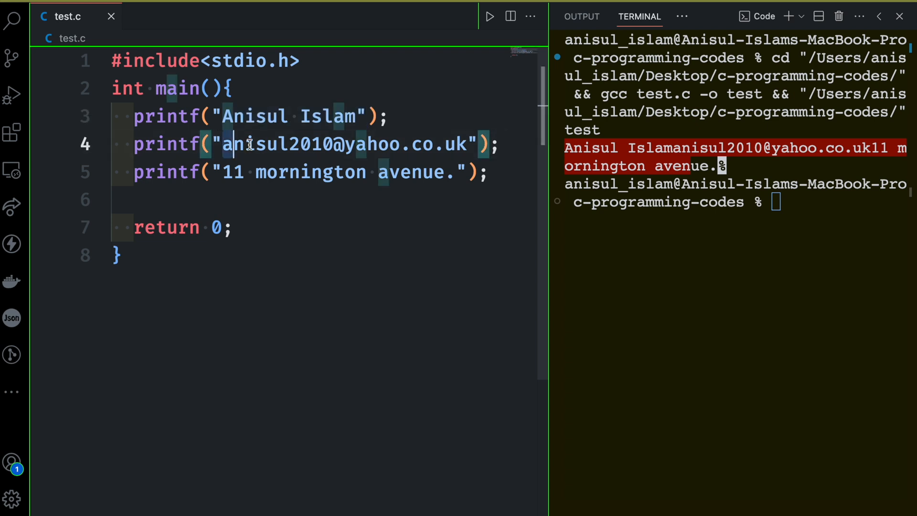
drag(224, 144, 466, 145)
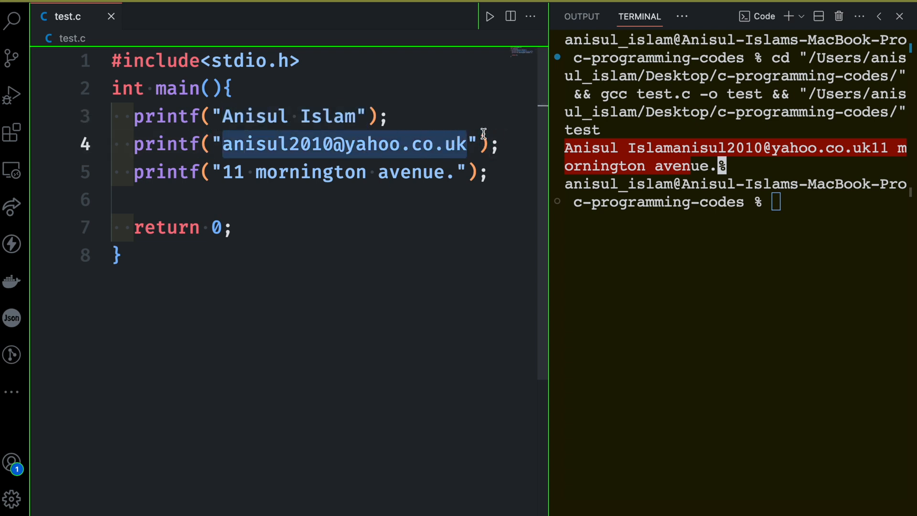